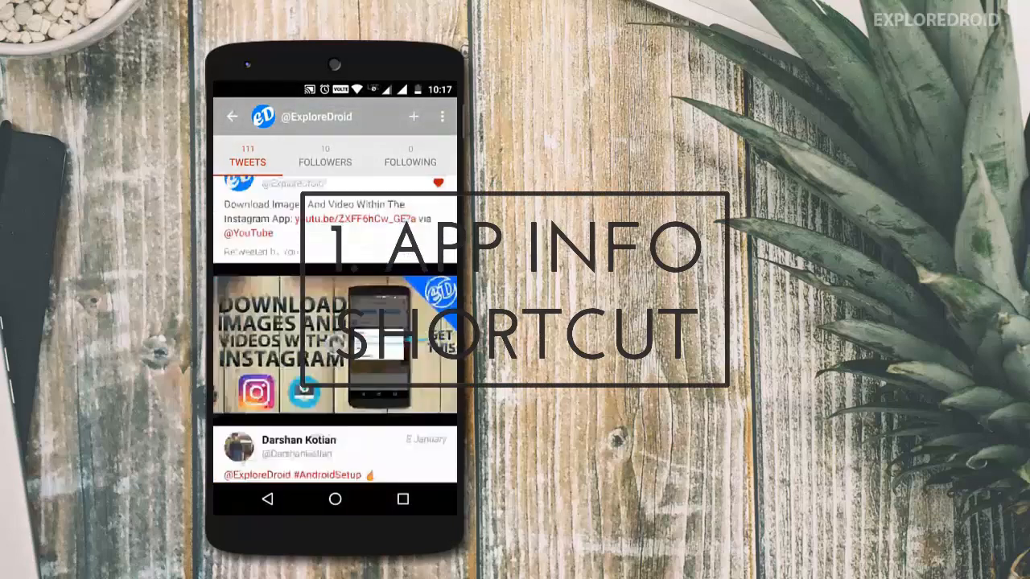
View the EAS settings list (Choose default action, More gestures, Floating panel) and return home.
scroll(down, 3)
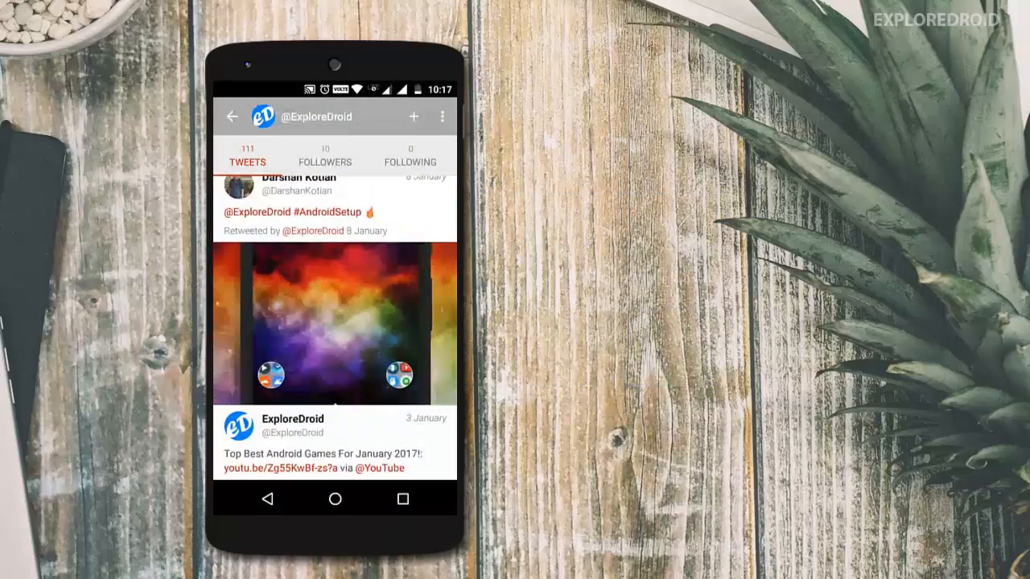
scroll(down, 3)
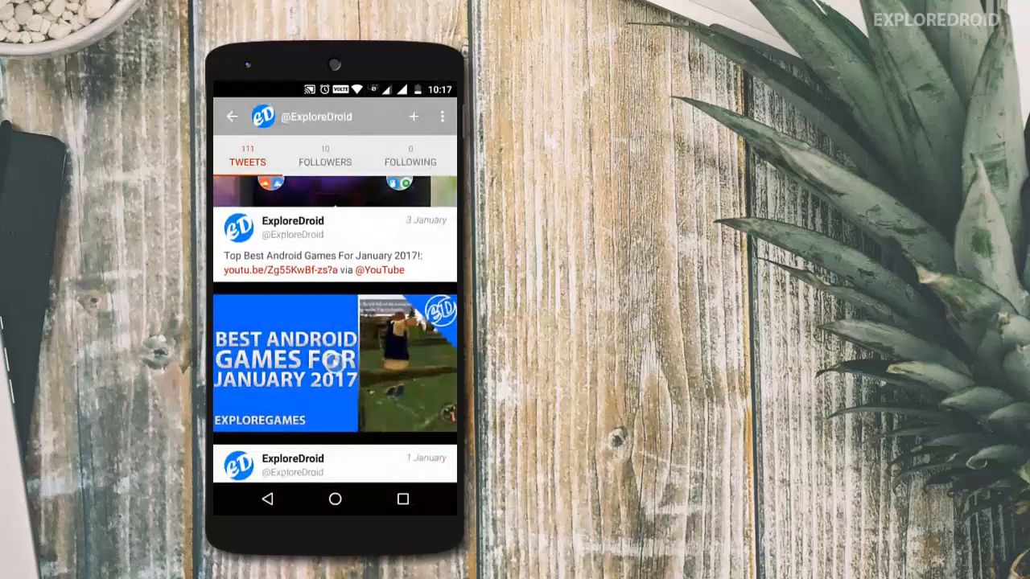
scroll(down, 3)
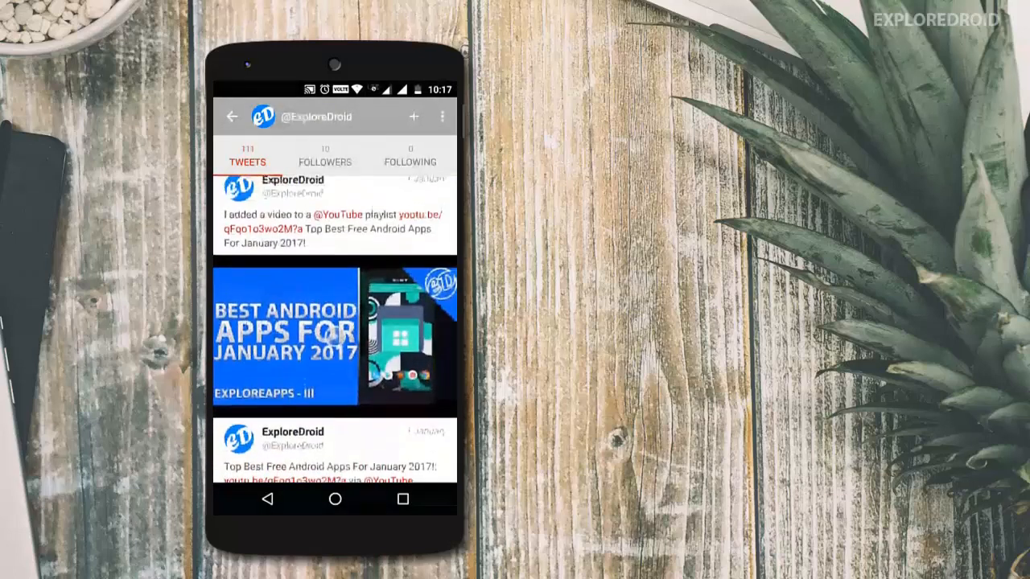
click(335, 229)
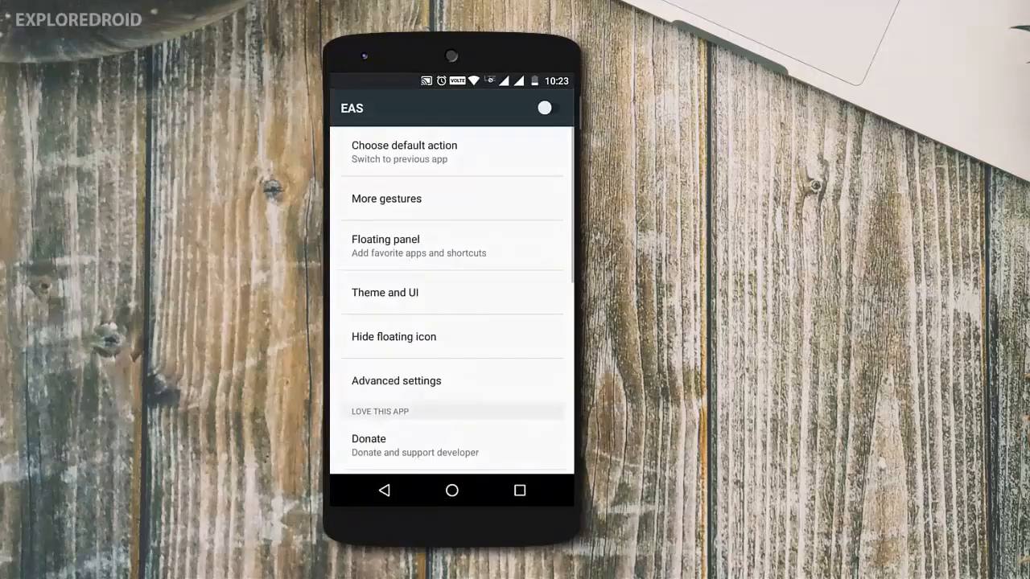
click(547, 106)
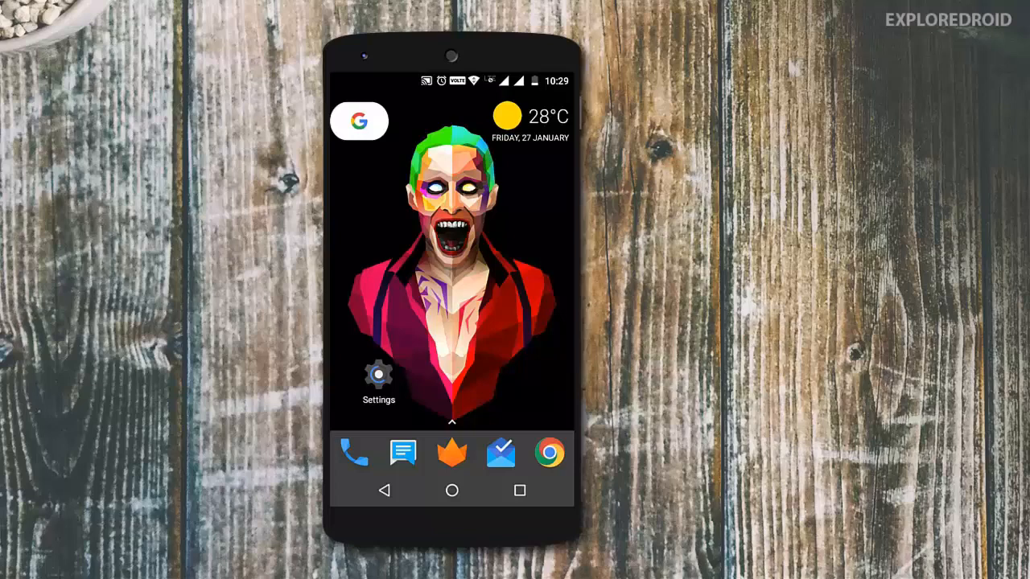
In Settings > Display, toggle 'Press power button twice for camera' on.
click(376, 376)
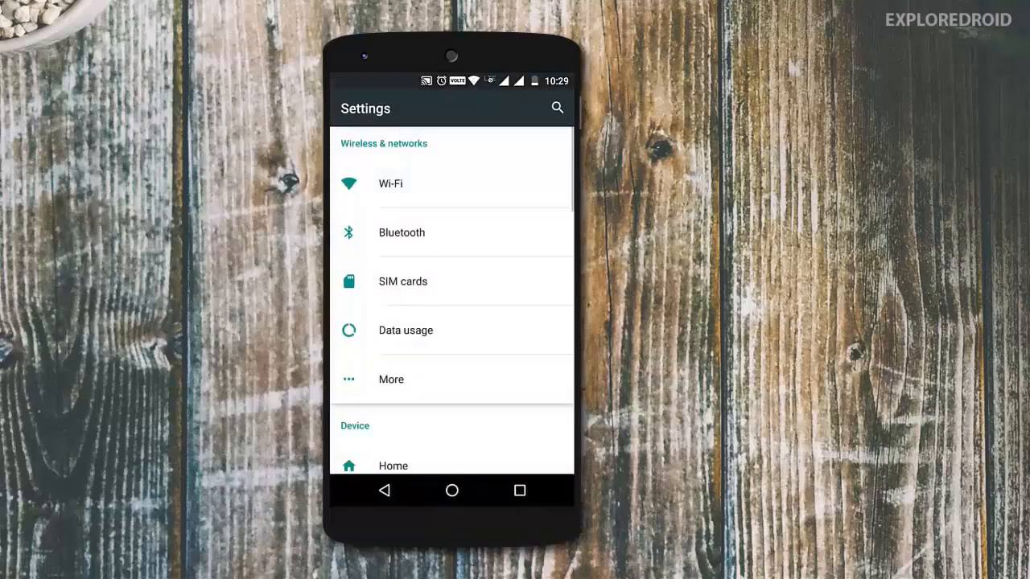
scroll(down, 3)
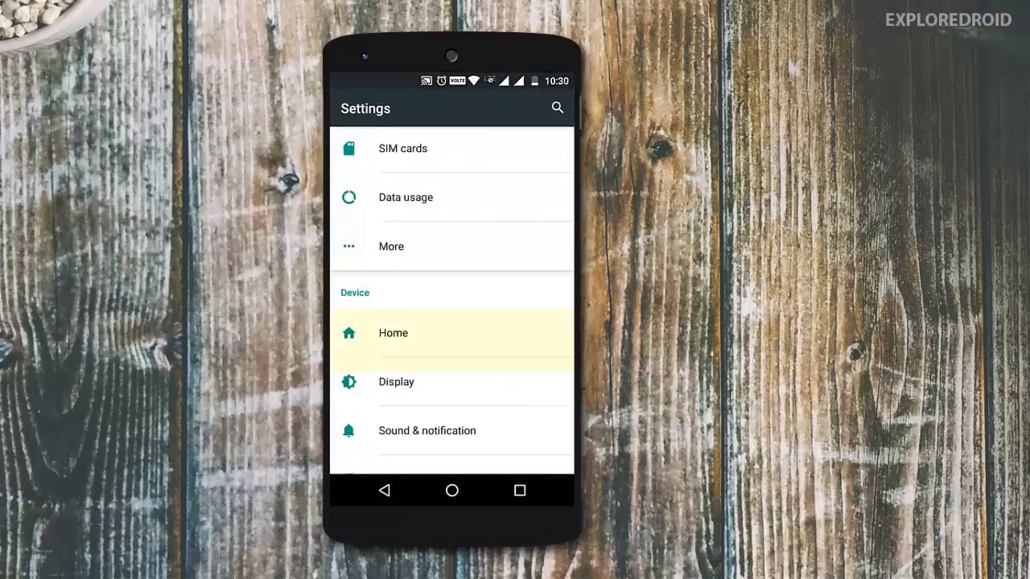
click(395, 383)
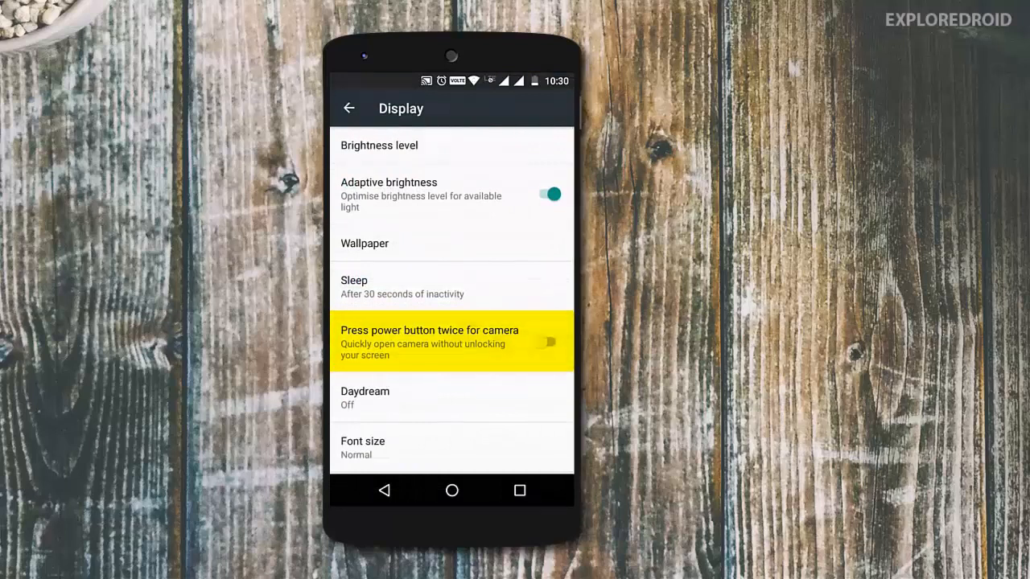
click(550, 341)
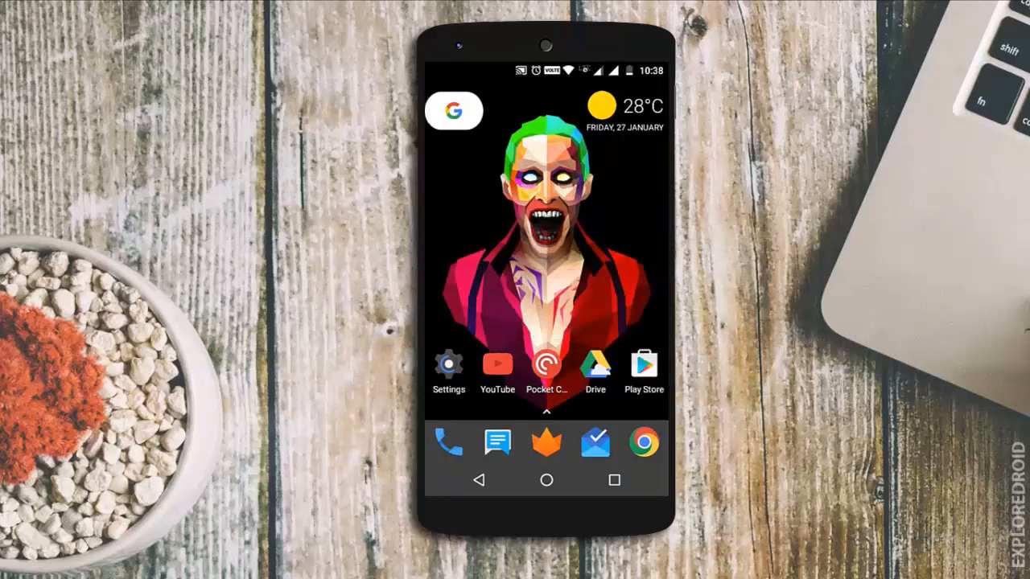
Launch the Wi-Fi shortcut from the Settings icon's long-press menu.
click(497, 364)
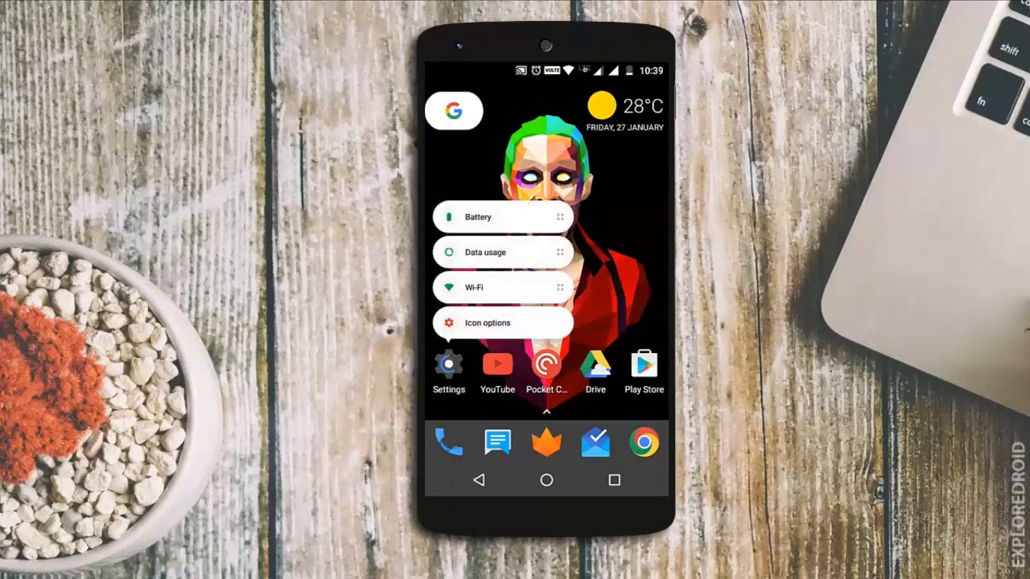
click(476, 287)
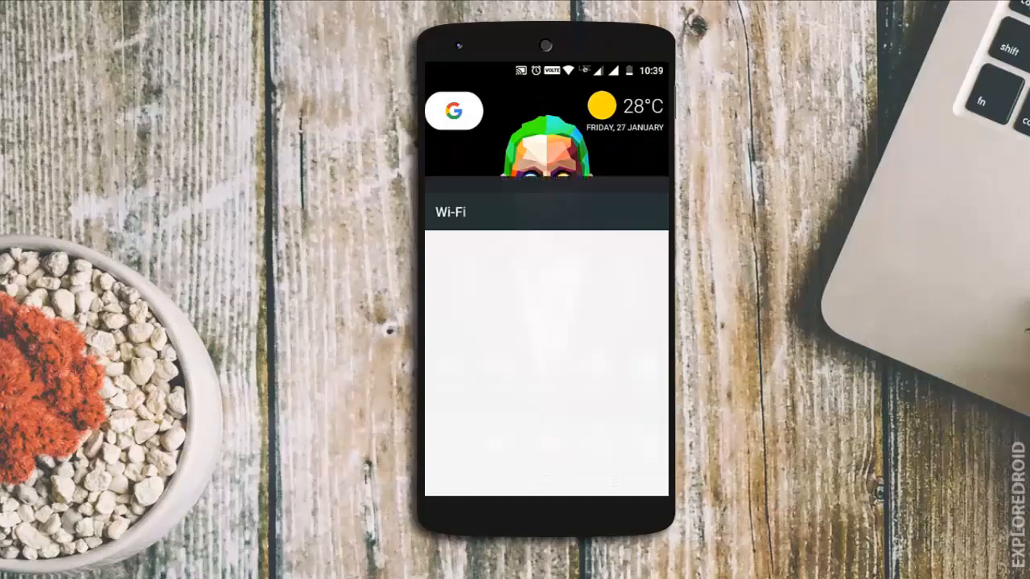